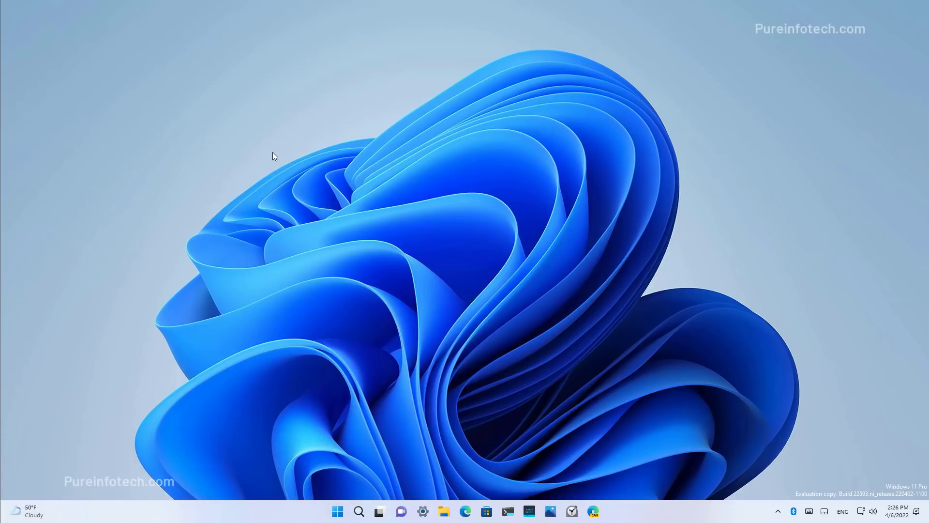
mouse_move(413, 190)
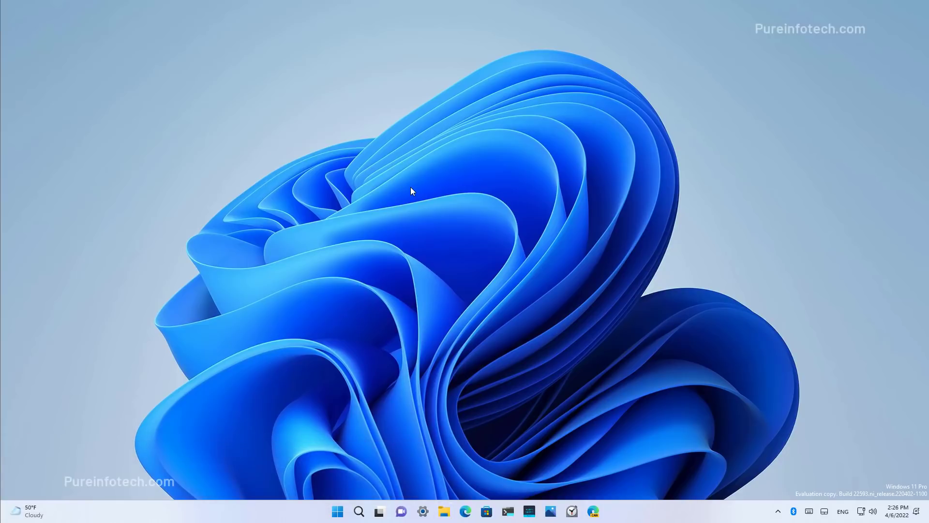
Step: Launch File Explorer from the taskbar, landing on This PC with folders and drives
click(444, 512)
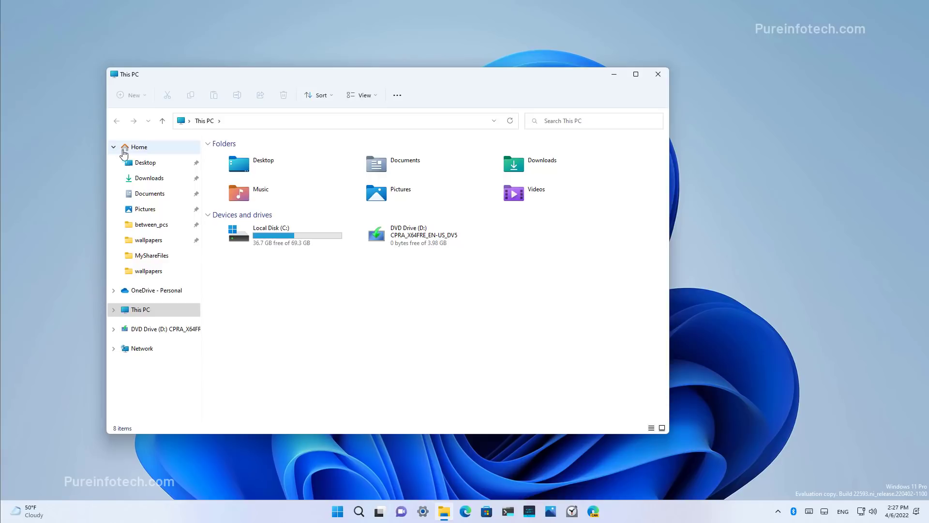
Step: Browse Home's Quick access, Favorites and Recent sections and start a search within Home
click(138, 146)
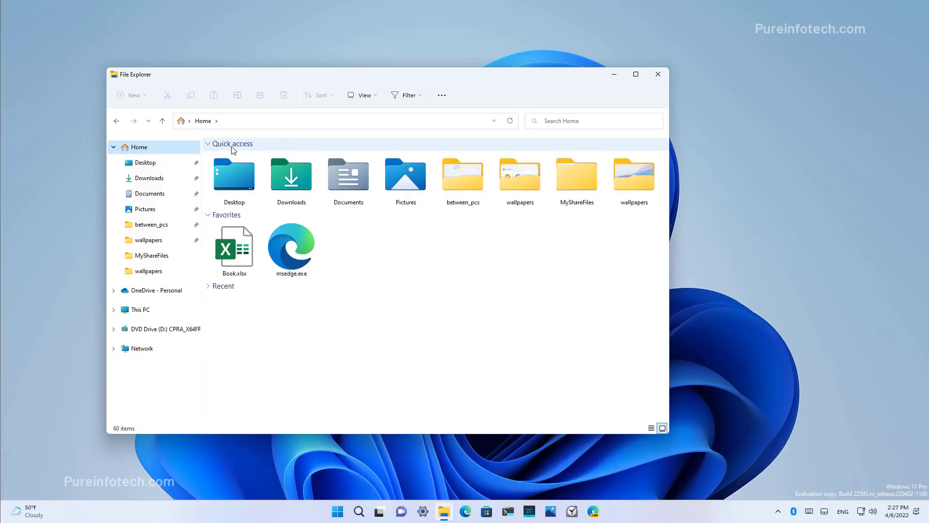
mouse_move(340, 236)
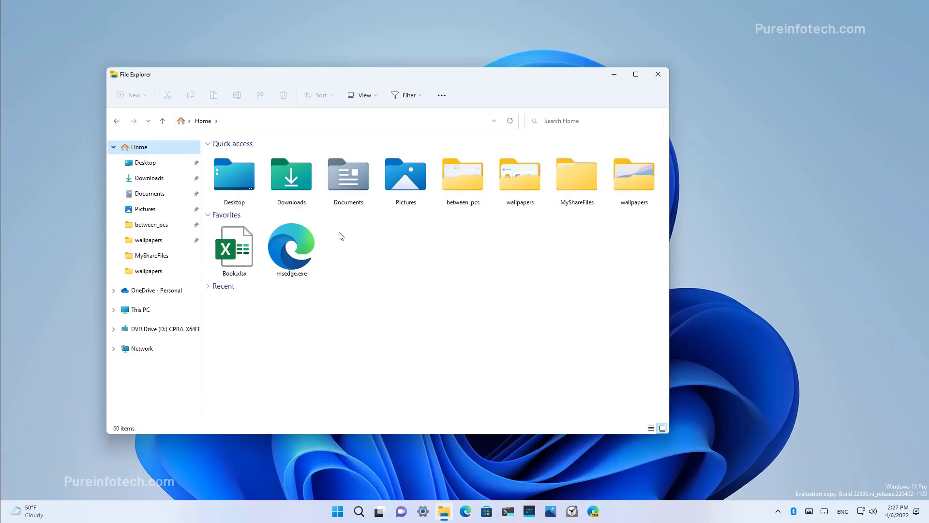
mouse_move(403, 251)
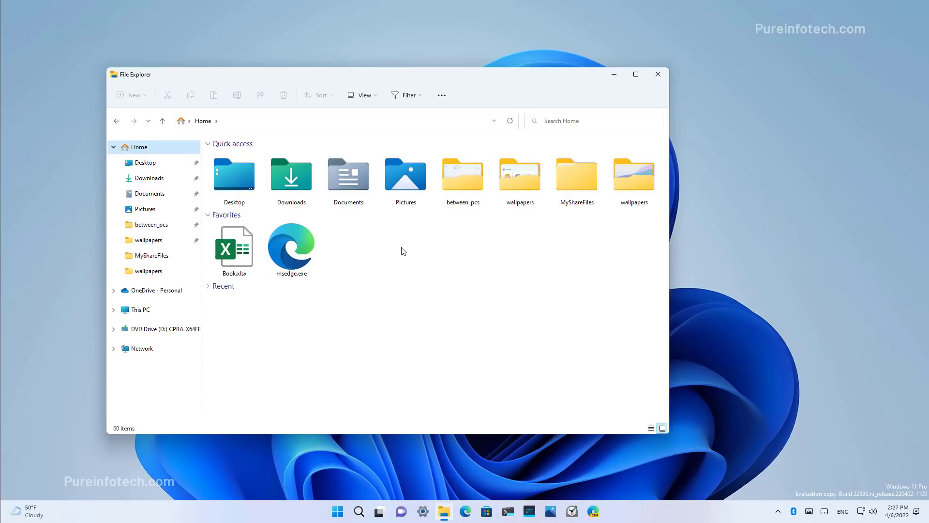
mouse_move(330, 345)
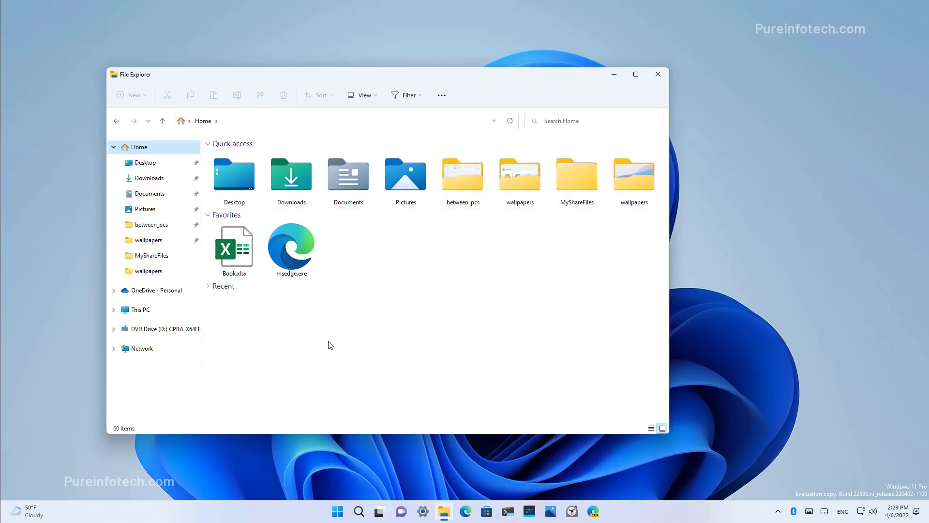
click(234, 243)
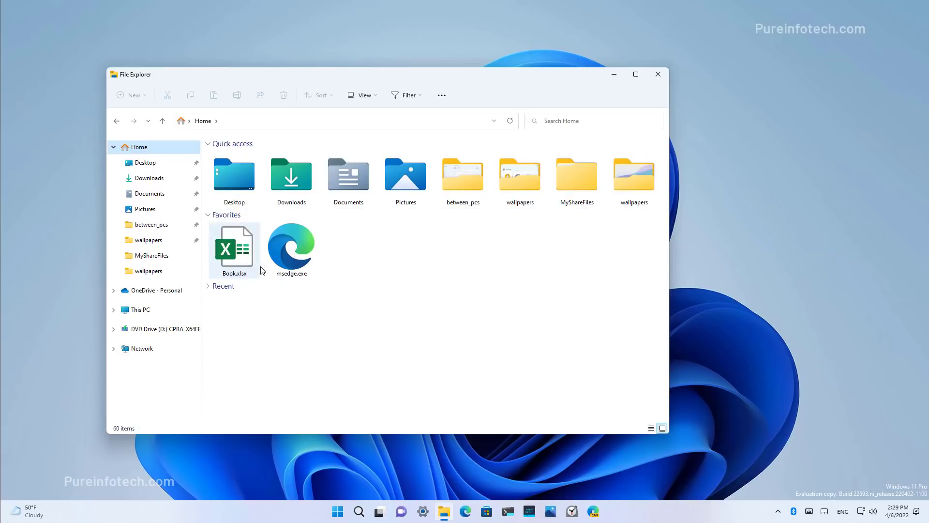
click(323, 350)
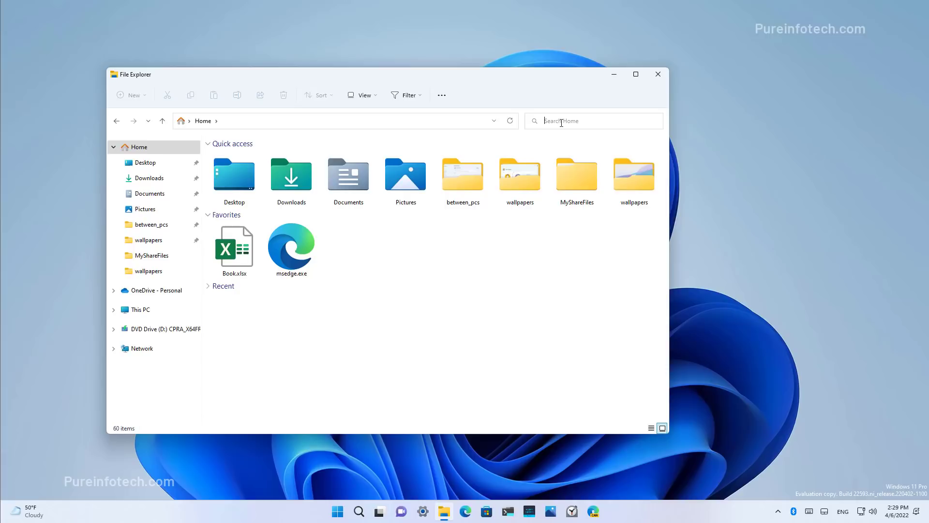
click(140, 309)
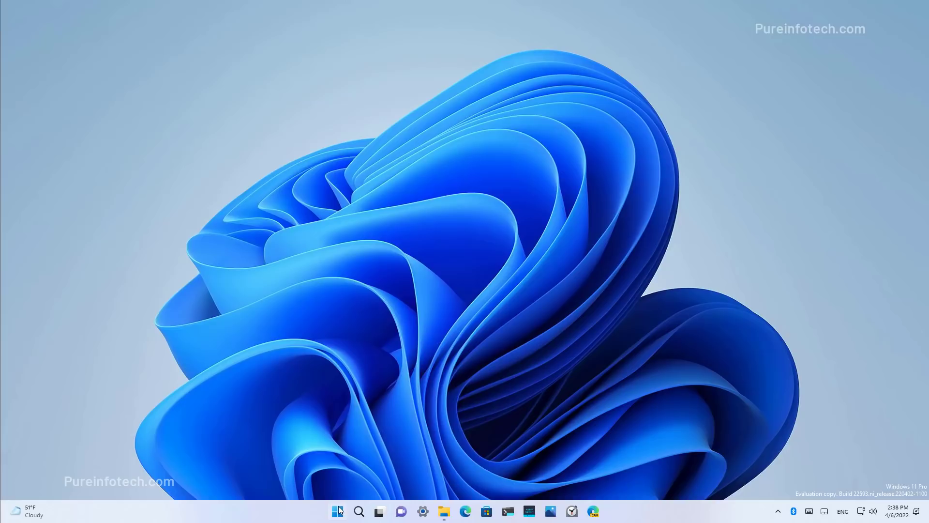
click(337, 511)
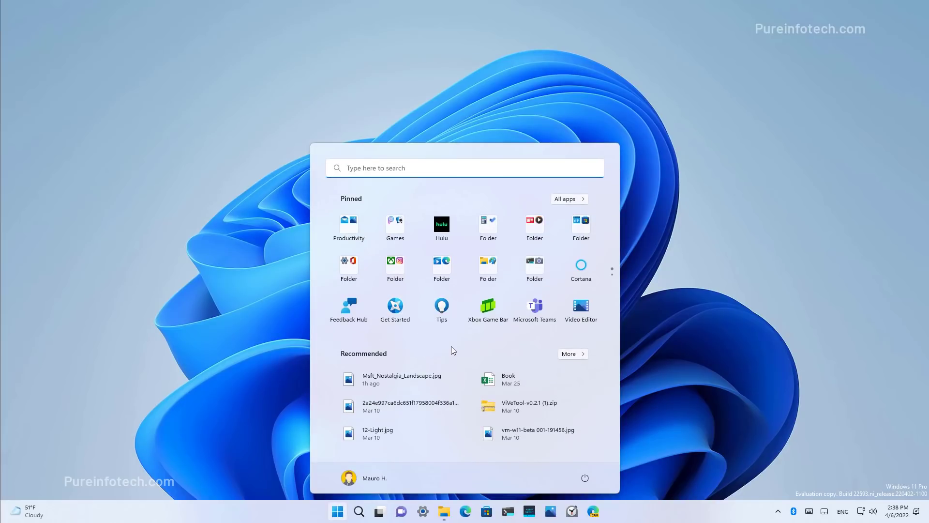
mouse_move(442, 308)
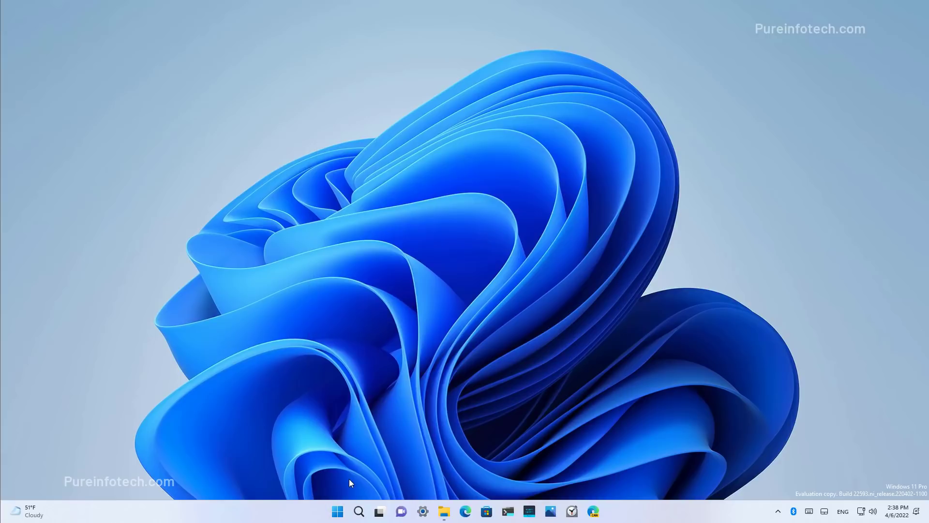
mouse_move(338, 512)
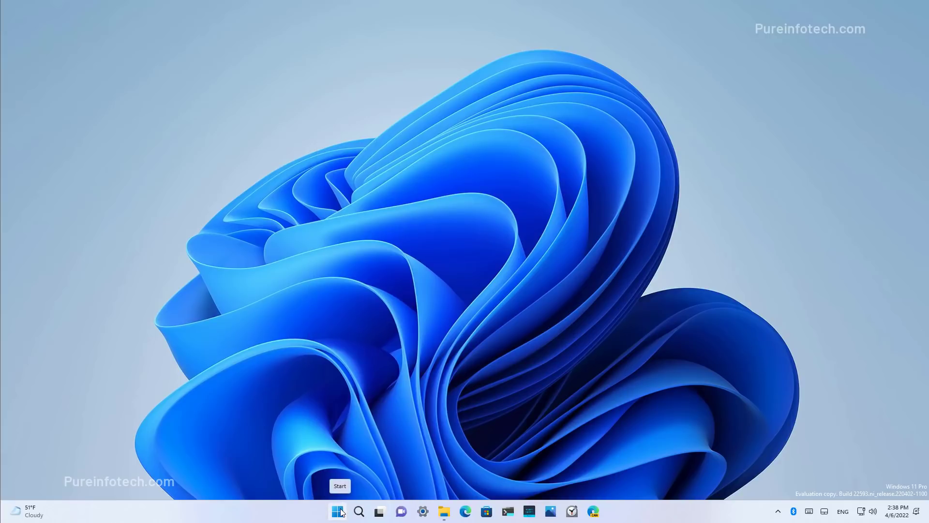
Step: Show the Start button's Quick Link list with Installed apps and Terminal, then choose an entry
right_click(340, 512)
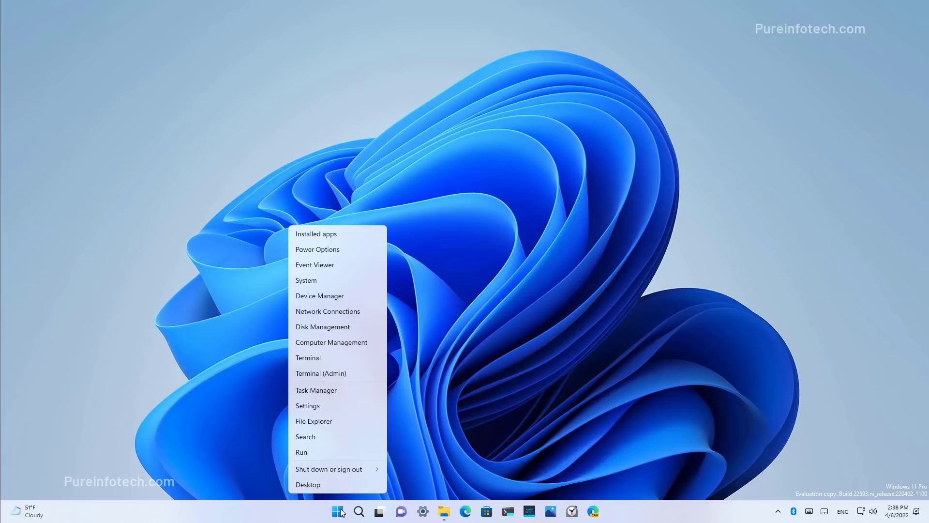
mouse_move(324, 362)
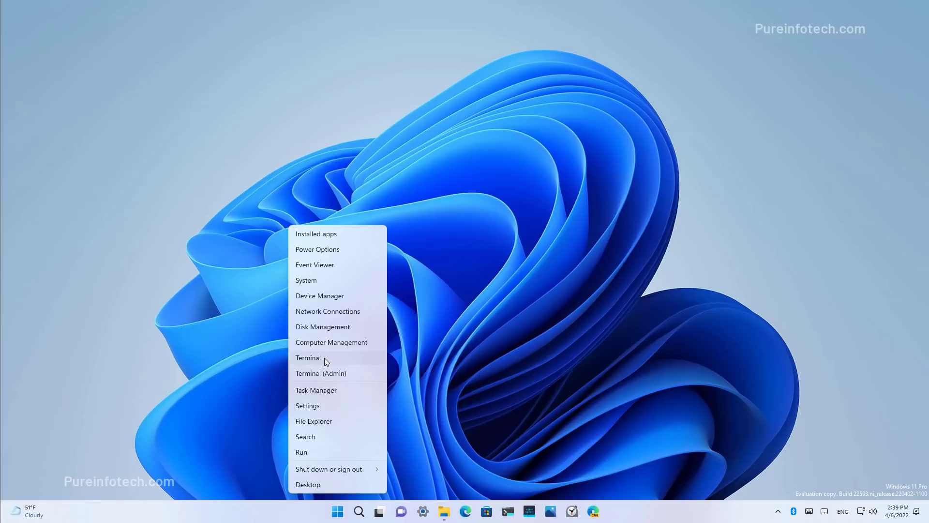
click(314, 421)
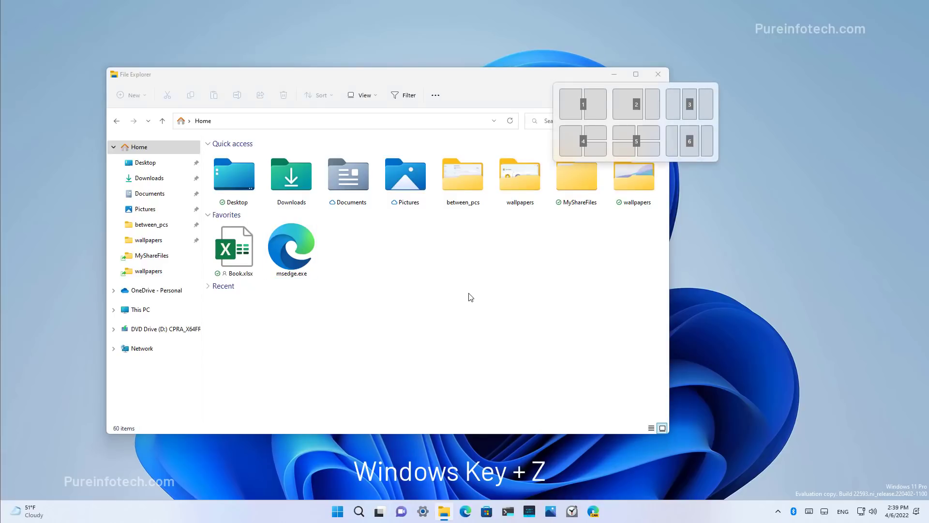
mouse_move(555, 264)
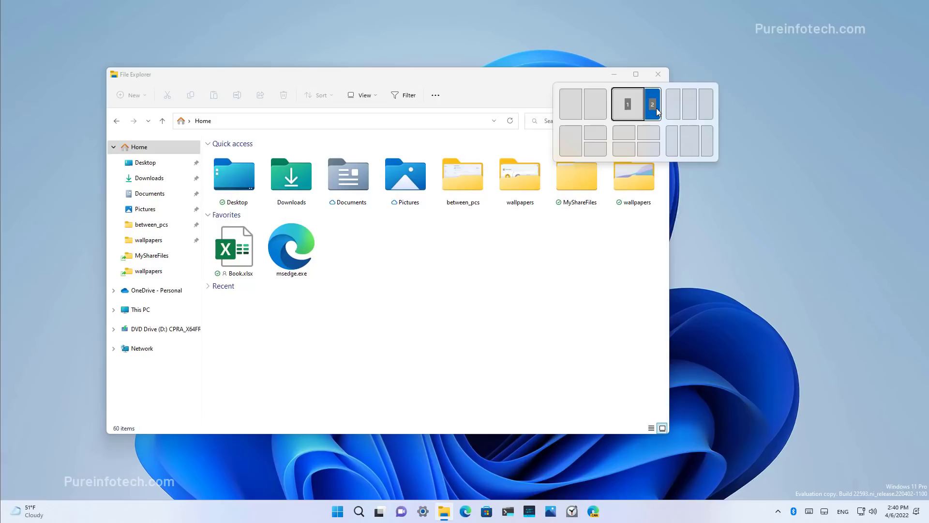
Step: Snap File Explorer into zone 2, the narrow right column of the two-column layout
click(650, 104)
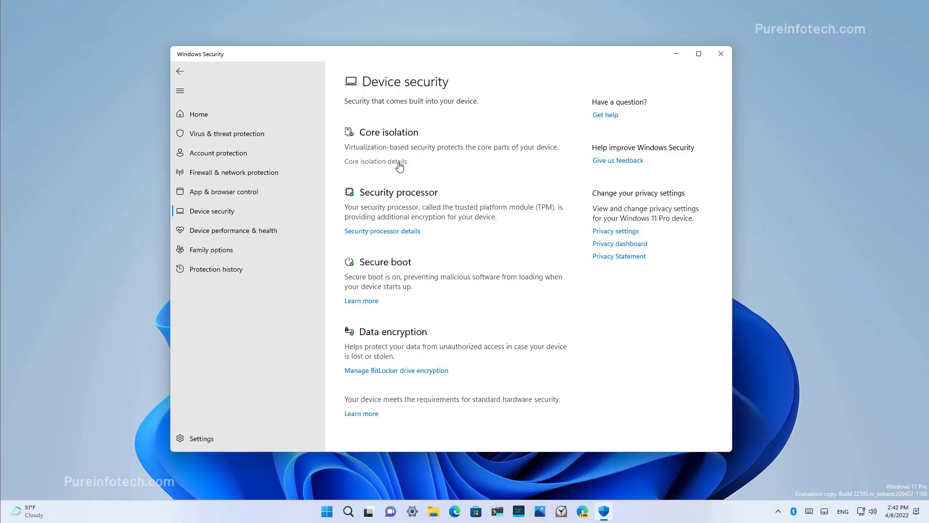
Step: In Core isolation details, switch Memory integrity on, triggering the incompatible-driver check
click(374, 161)
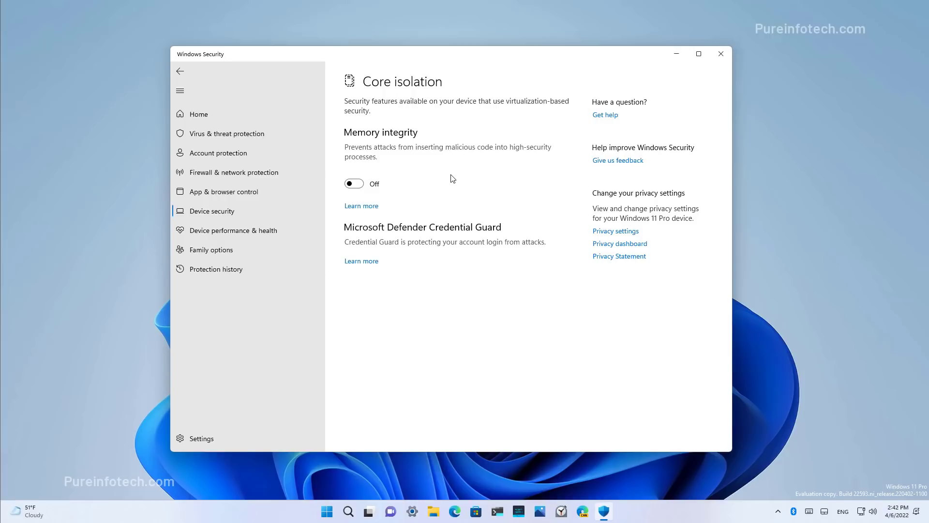
click(353, 183)
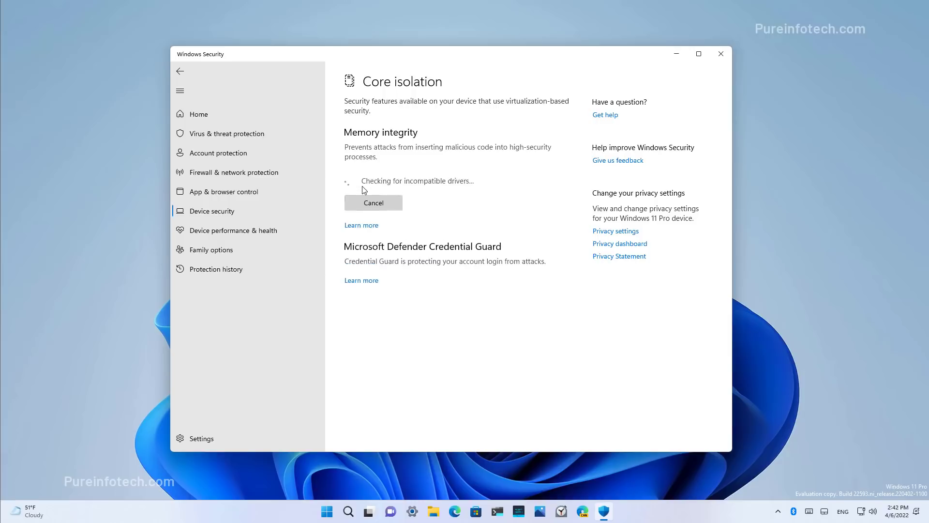